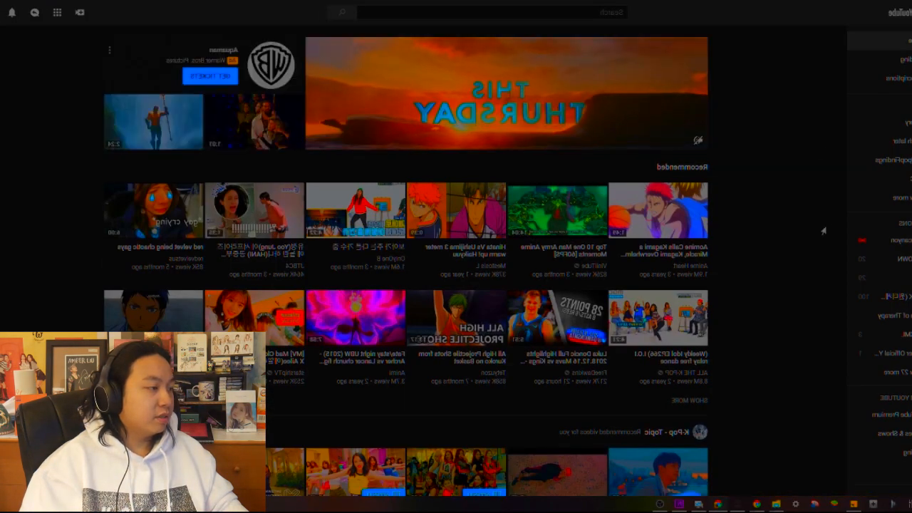
scroll(down, 3)
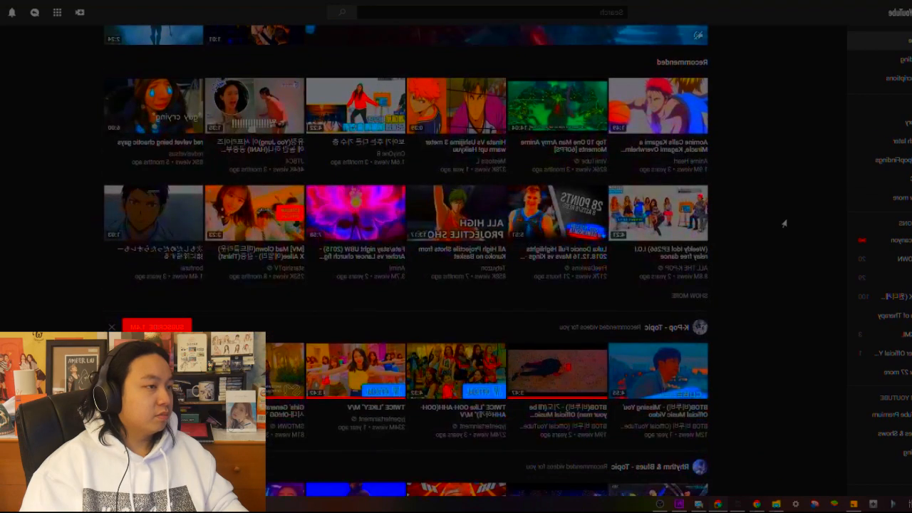
scroll(down, 3)
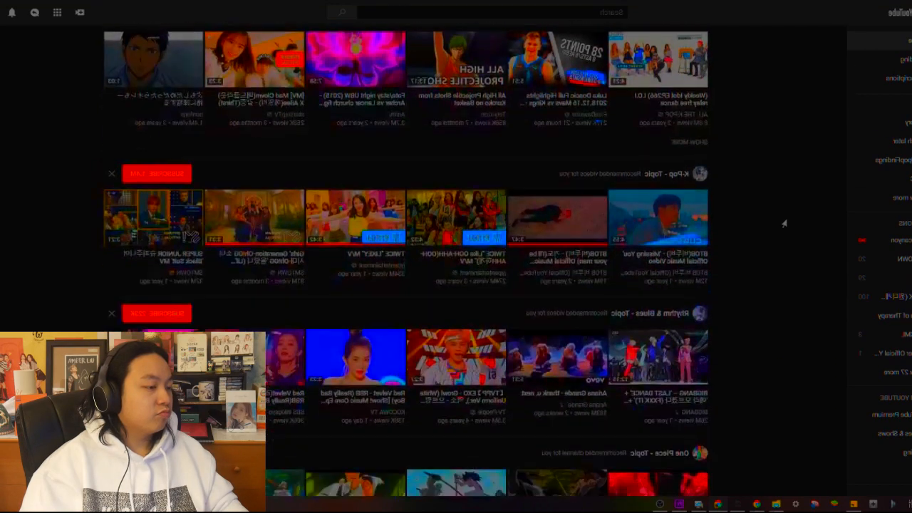
scroll(down, 3)
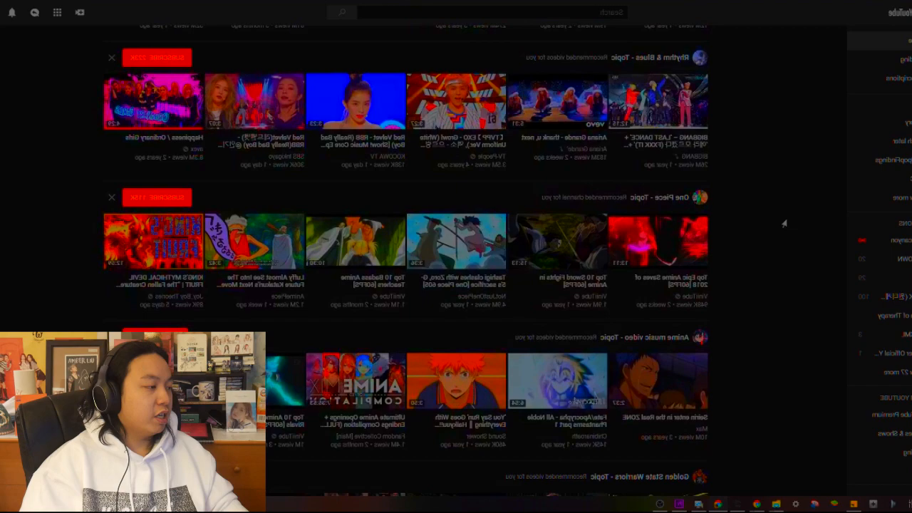
scroll(down, 3)
text(avex)
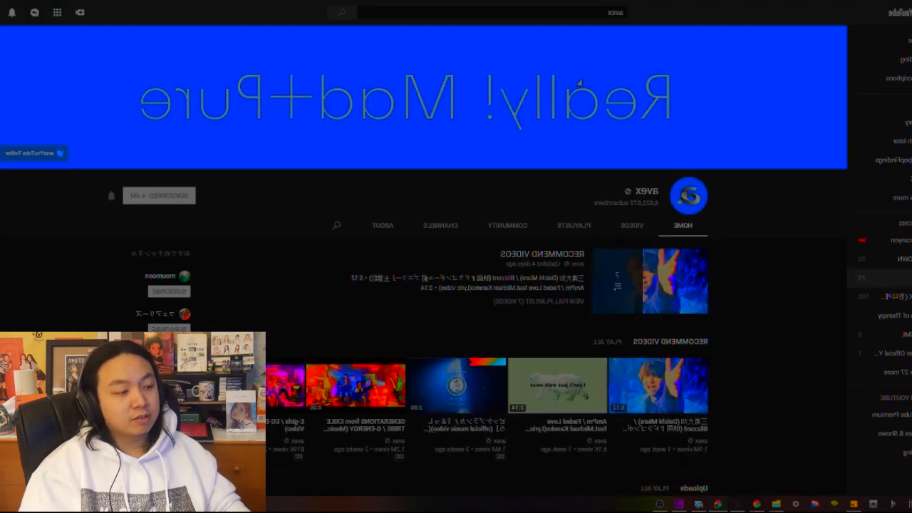
scroll(down, 3)
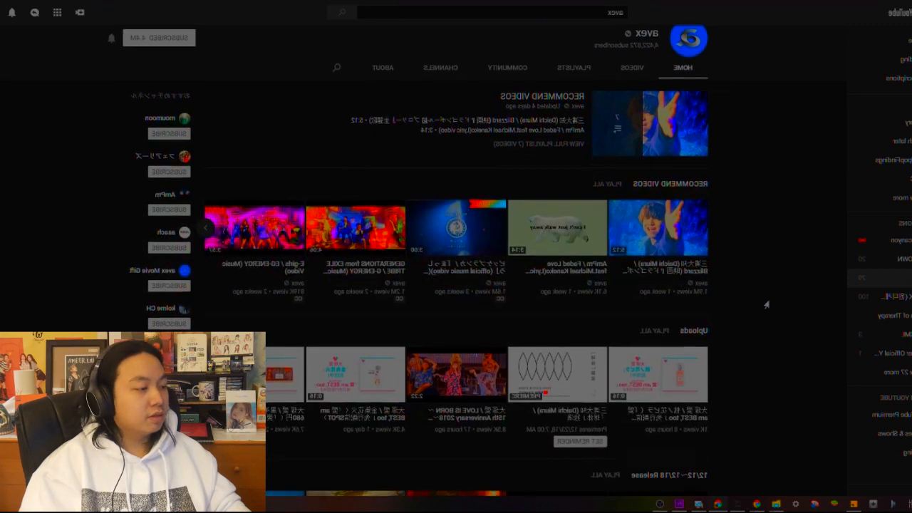
scroll(down, 3)
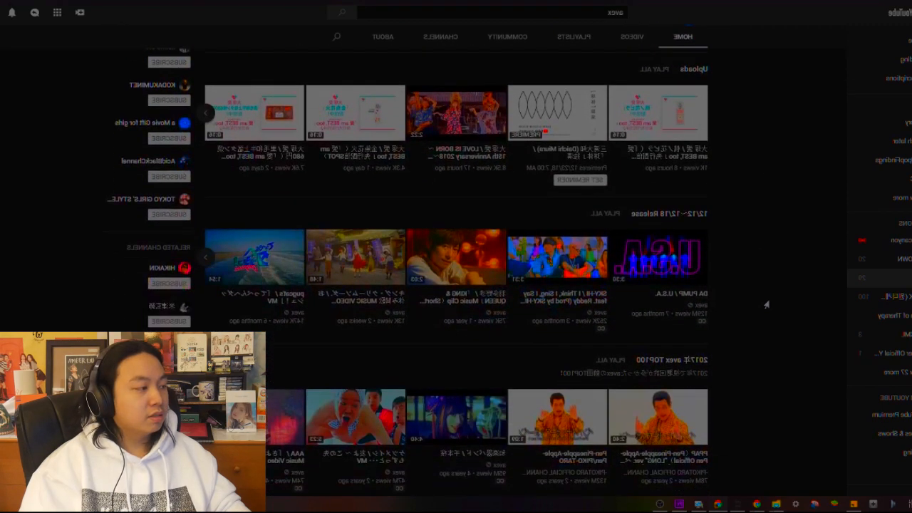
scroll(down, 3)
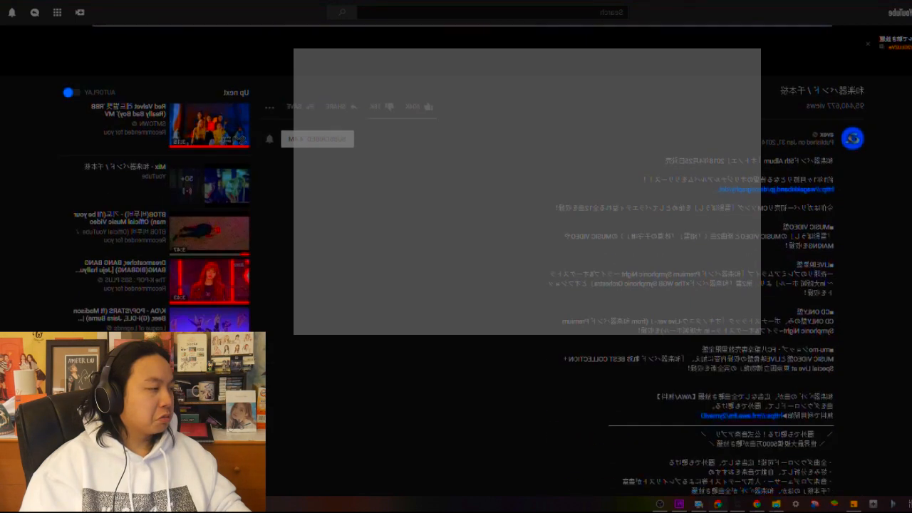
scroll(down, 3)
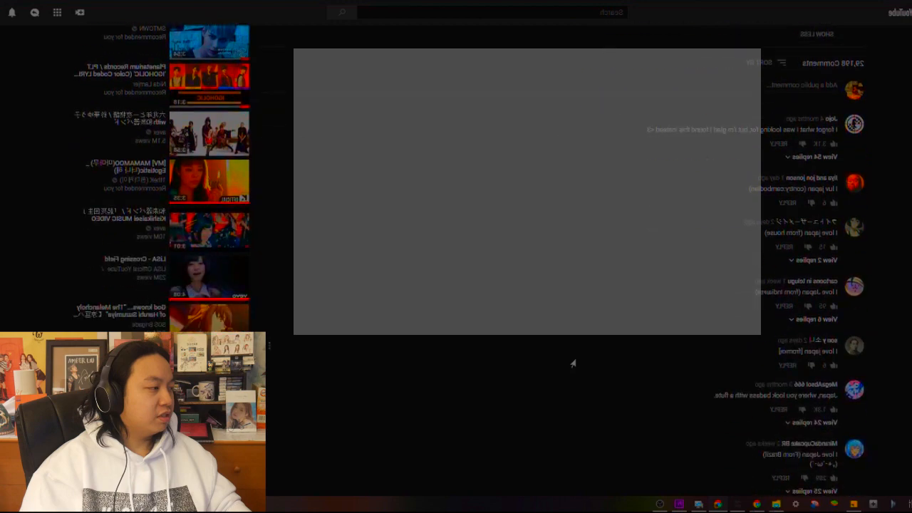
scroll(up, 3)
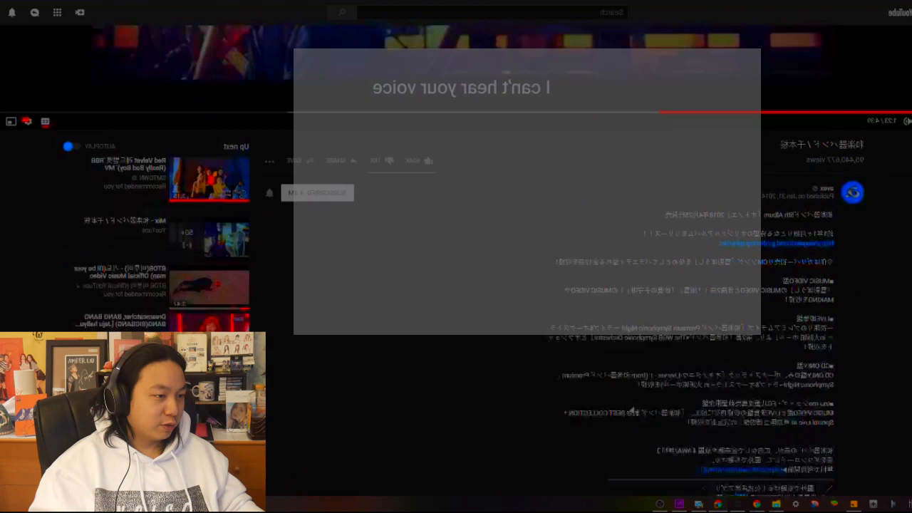
scroll(down, 3)
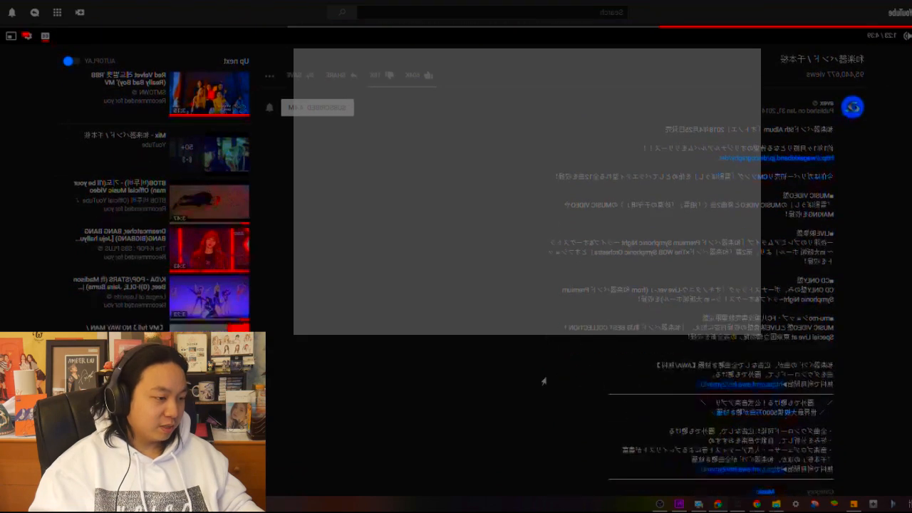
scroll(down, 3)
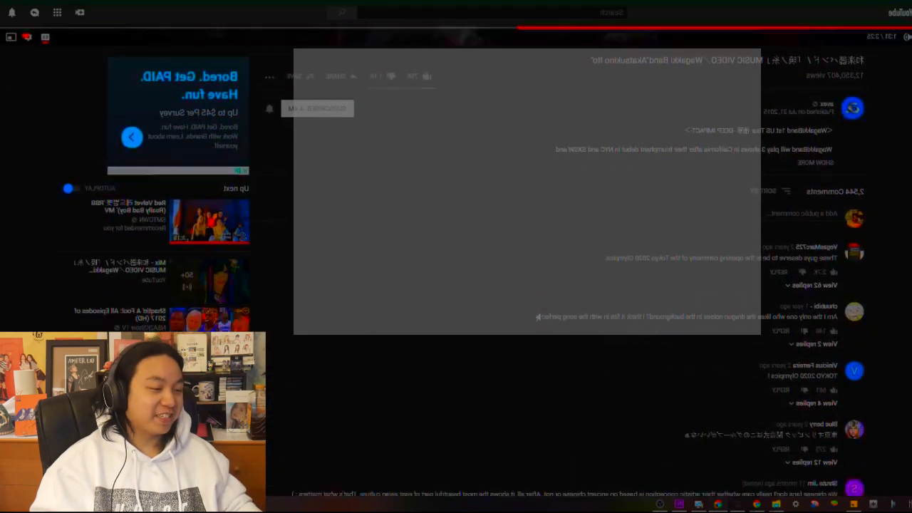
scroll(down, 3)
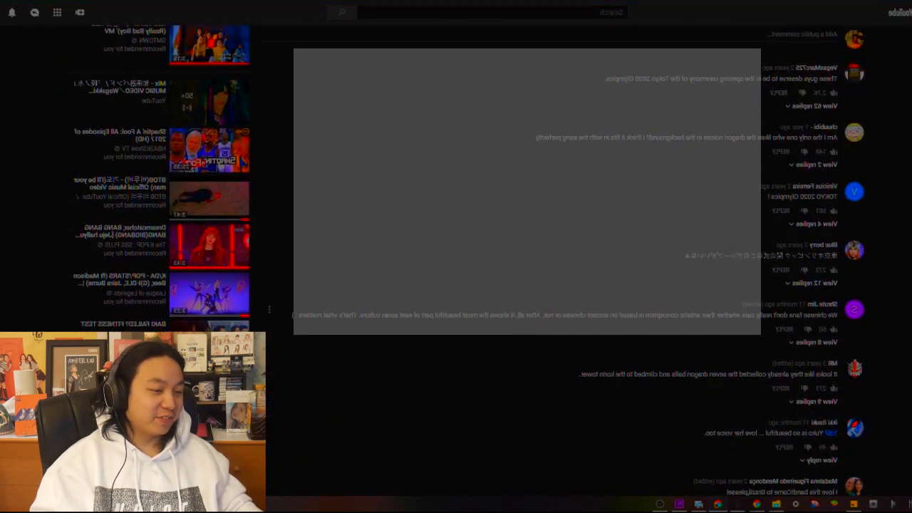
scroll(down, 3)
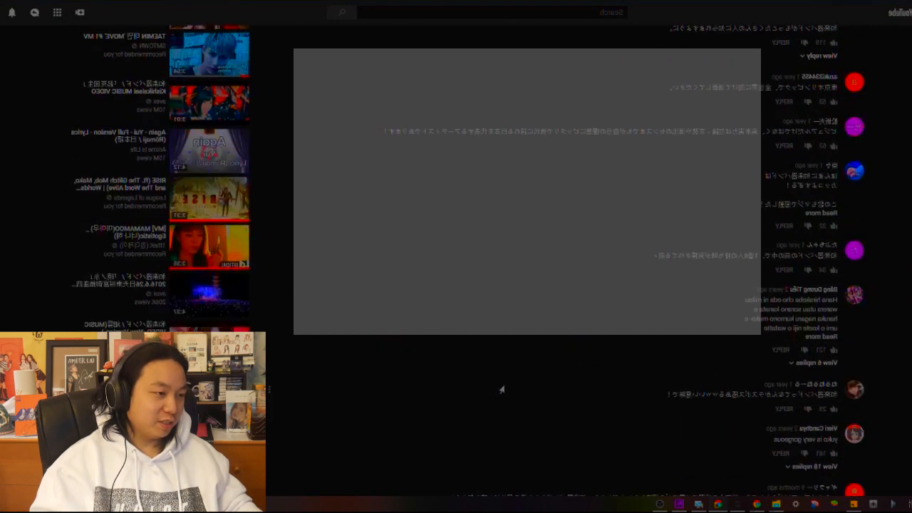
mouse_move(311, 399)
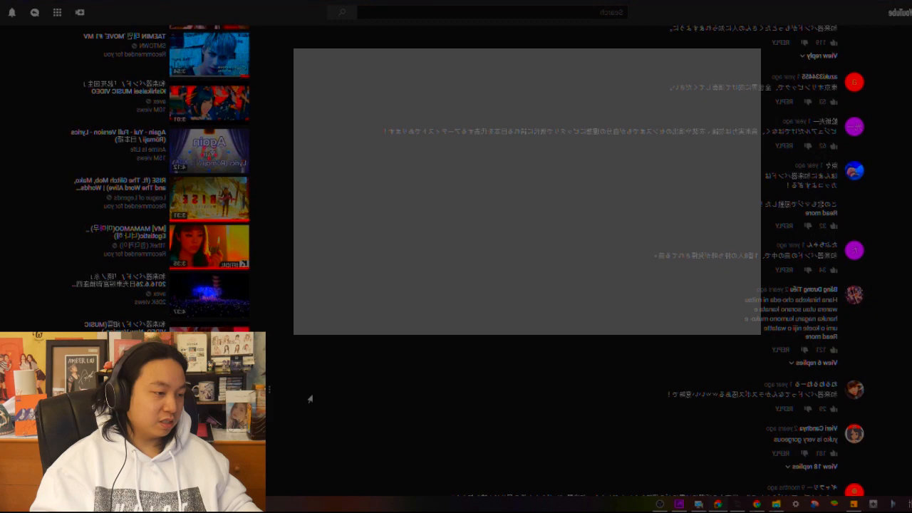
scroll(down, 3)
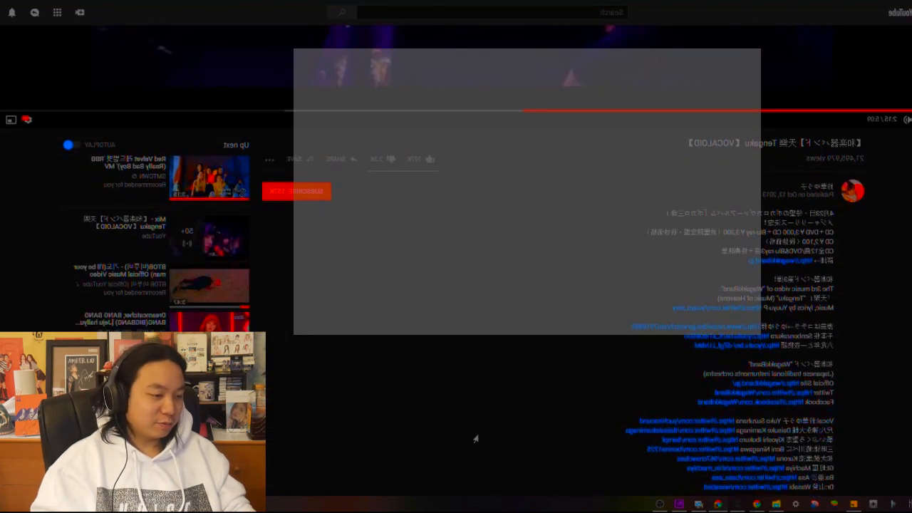
scroll(down, 3)
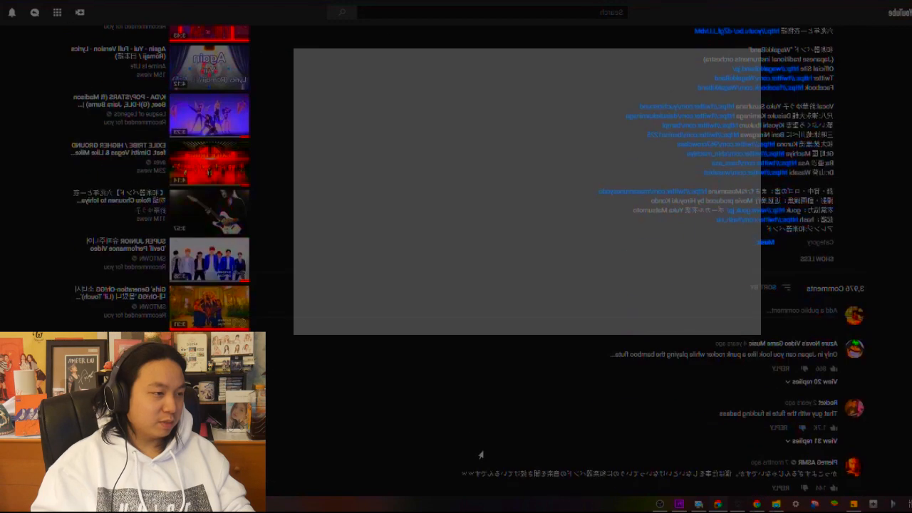
scroll(down, 3)
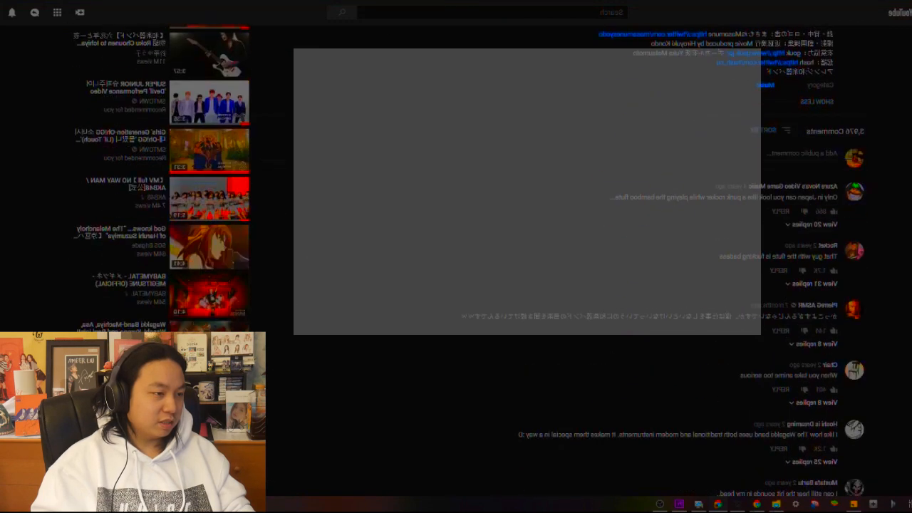
scroll(down, 3)
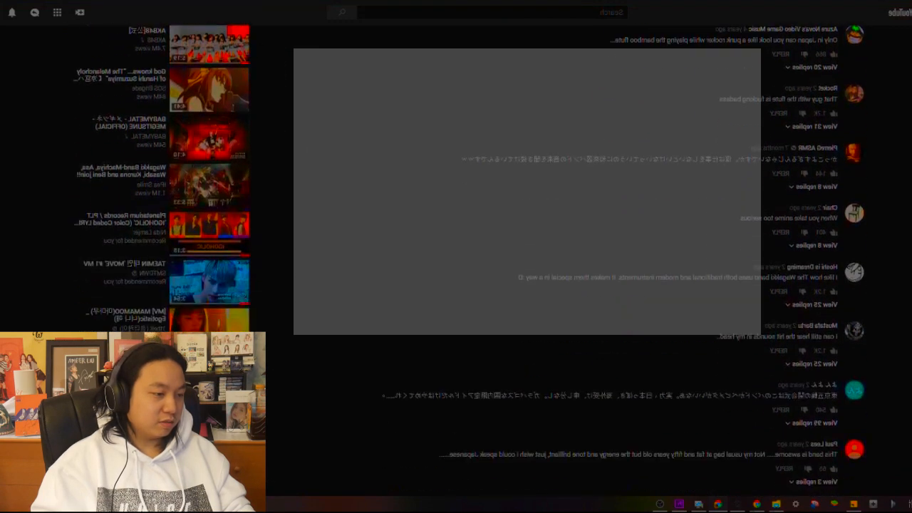
scroll(down, 3)
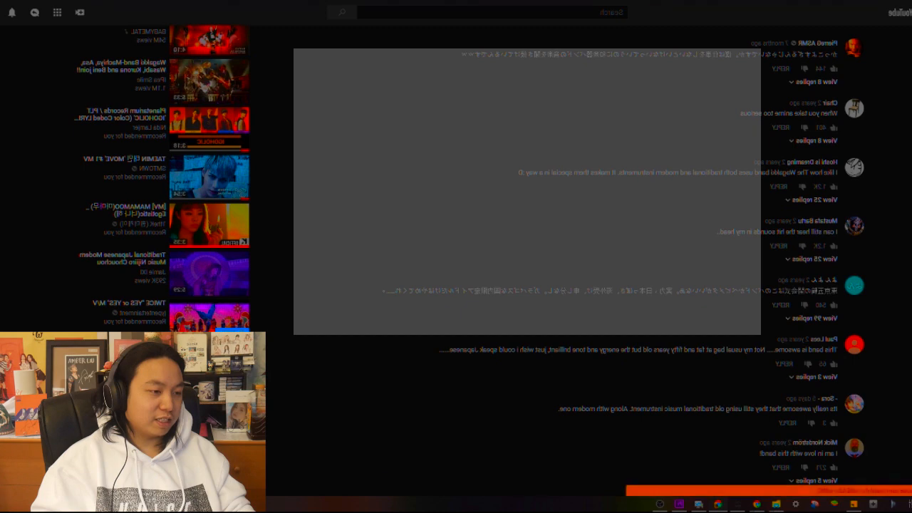
scroll(down, 3)
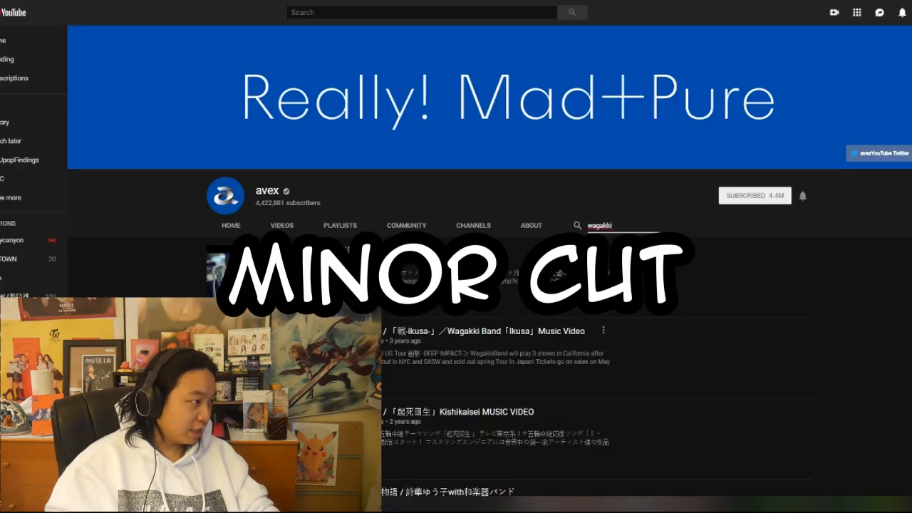
scroll(down, 3)
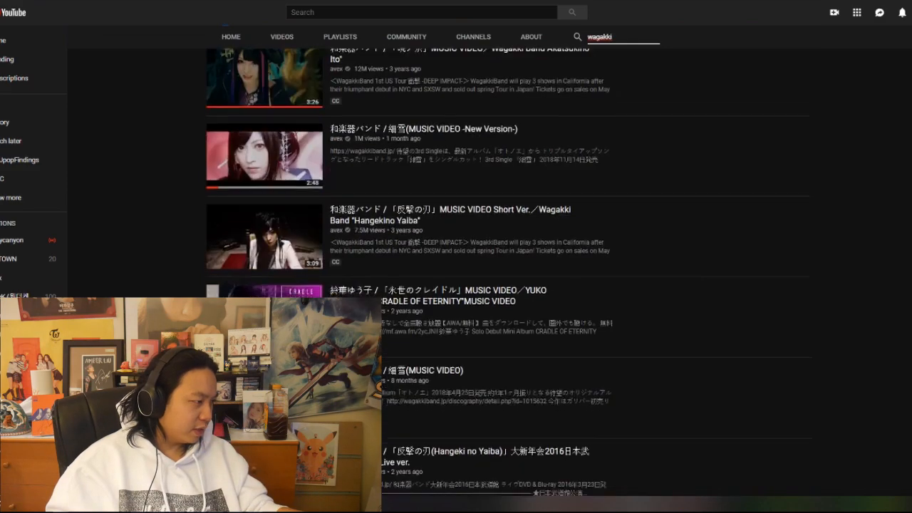
scroll(down, 3)
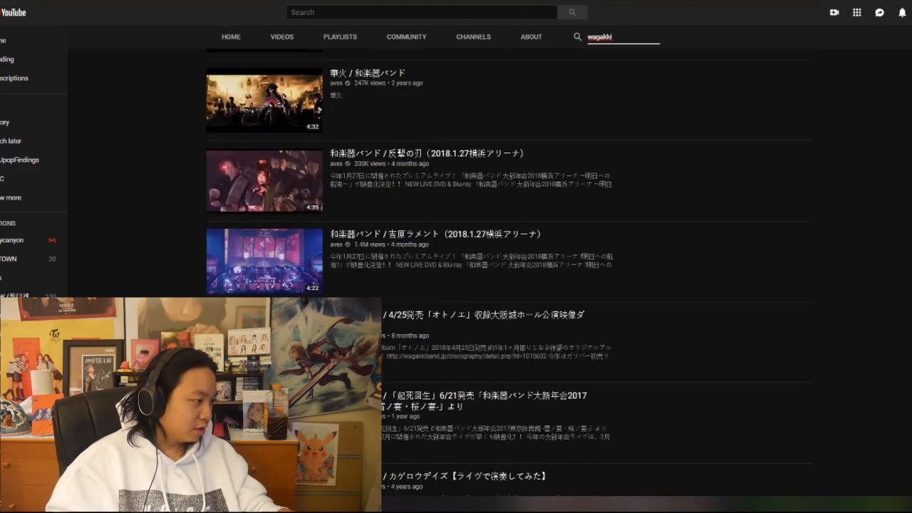
scroll(down, 3)
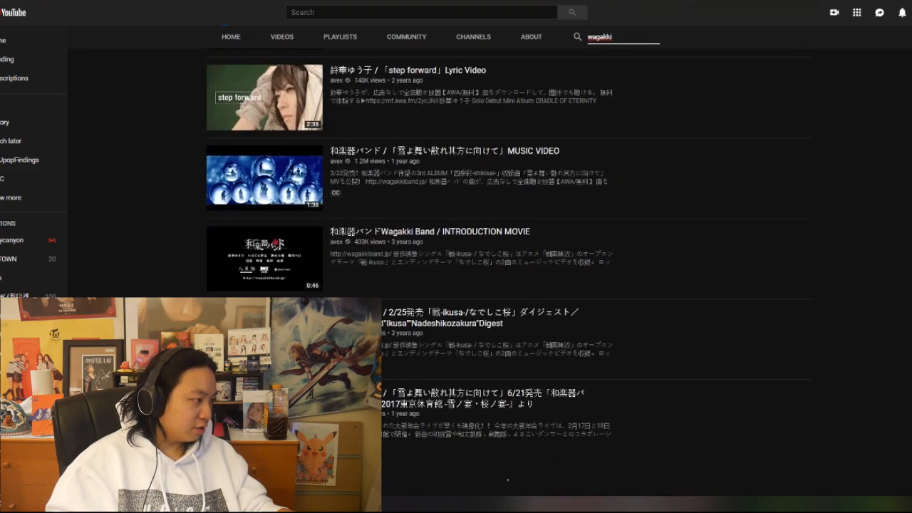
scroll(down, 3)
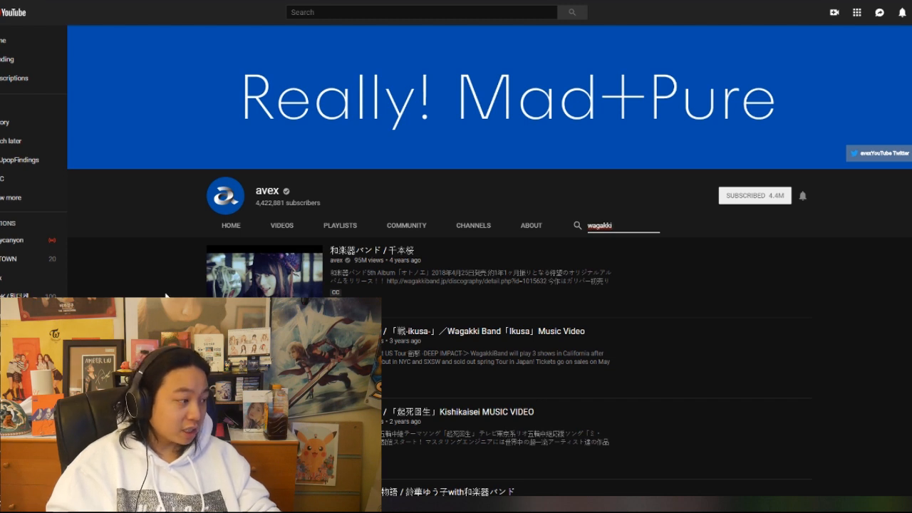
scroll(up, 3)
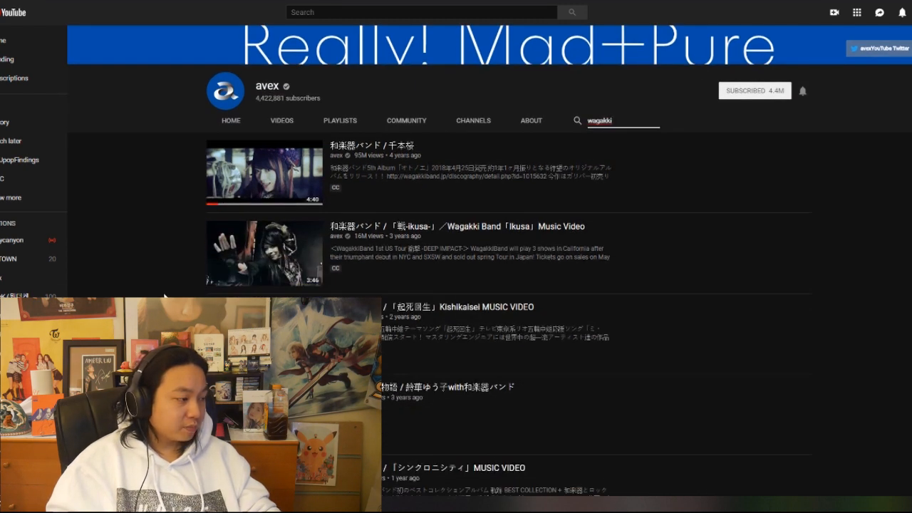